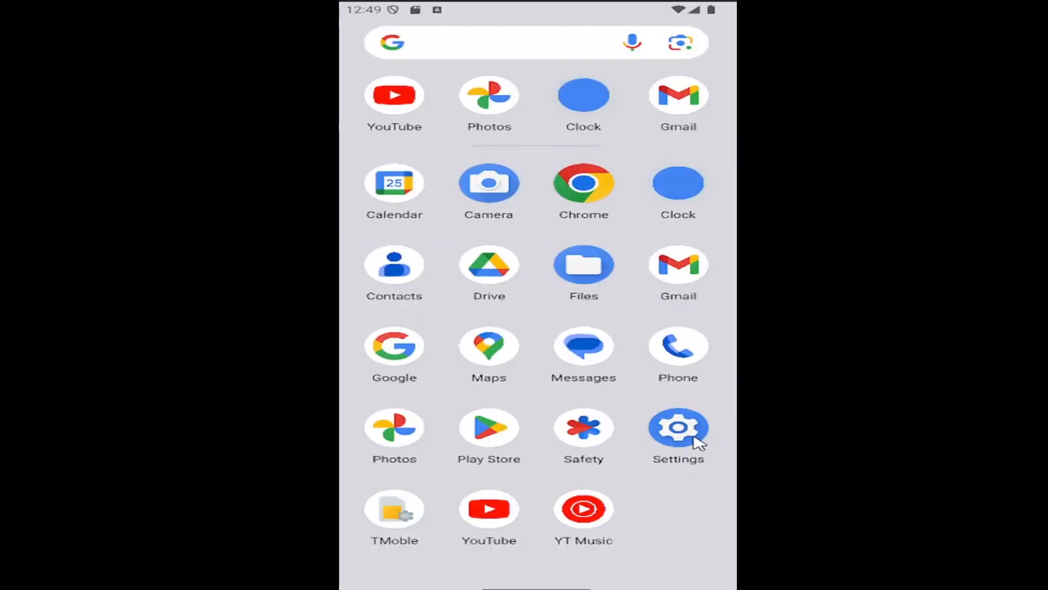
# Launch Settings and enter the Google services & preferences page from the settings list.
pyautogui.click(677, 427)
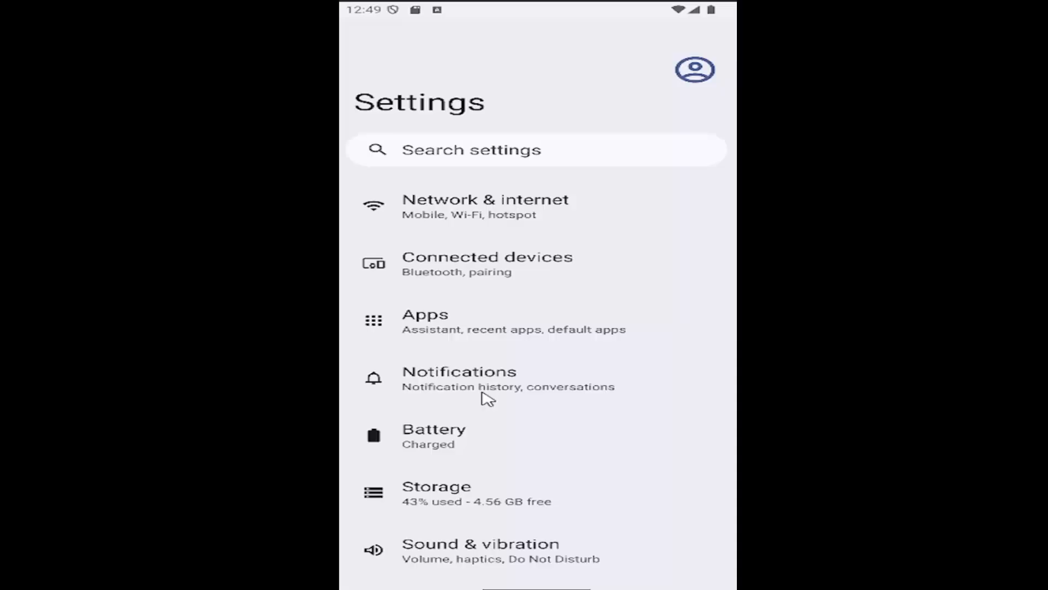
pyautogui.scroll(-3)
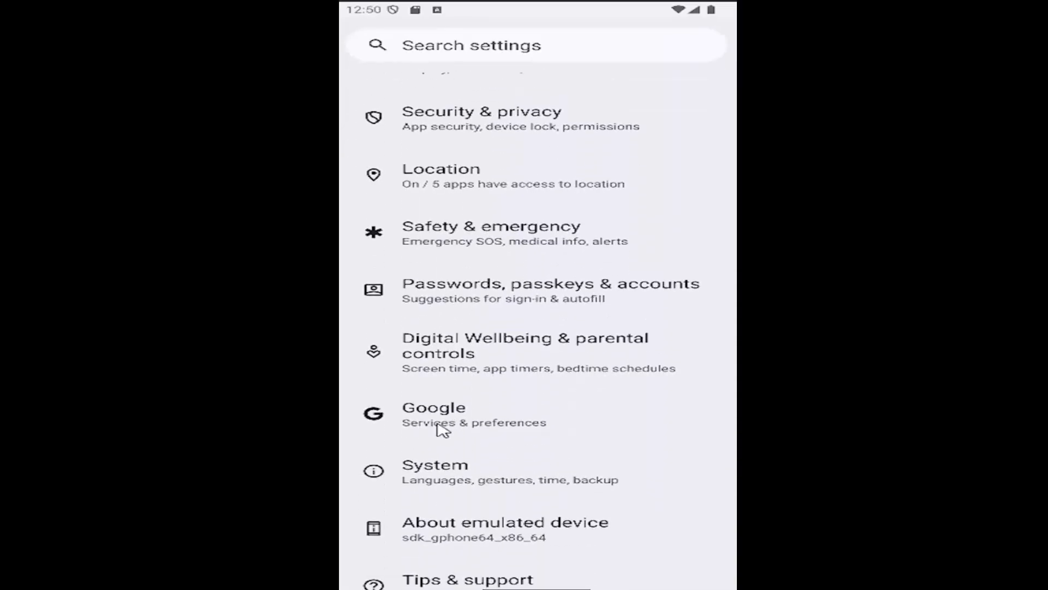
pyautogui.click(434, 415)
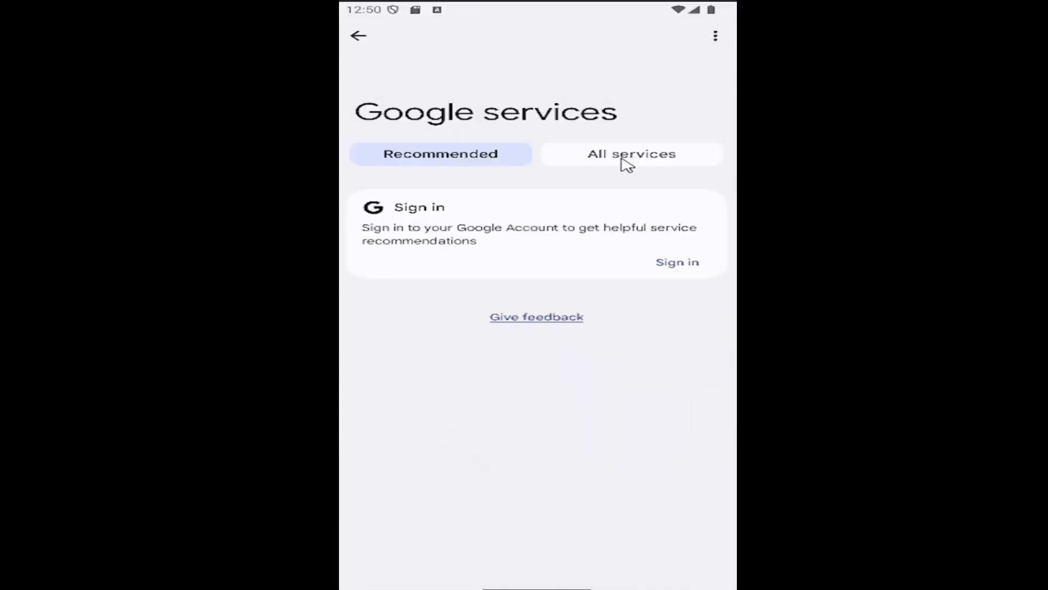
# Switch to All services and enter Usage & diagnostics under Privacy & security.
pyautogui.click(630, 154)
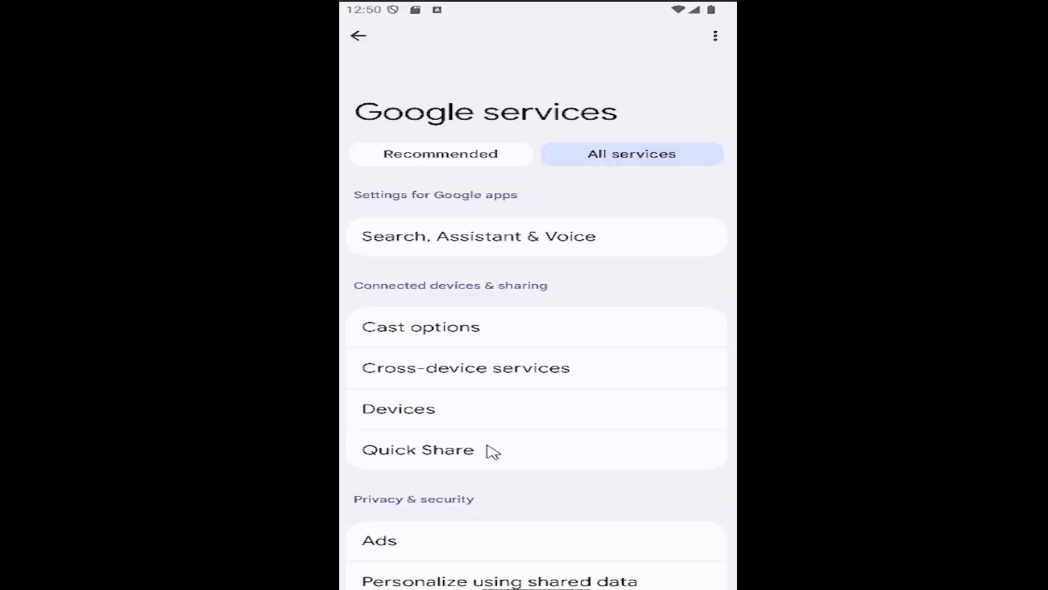
pyautogui.scroll(-3)
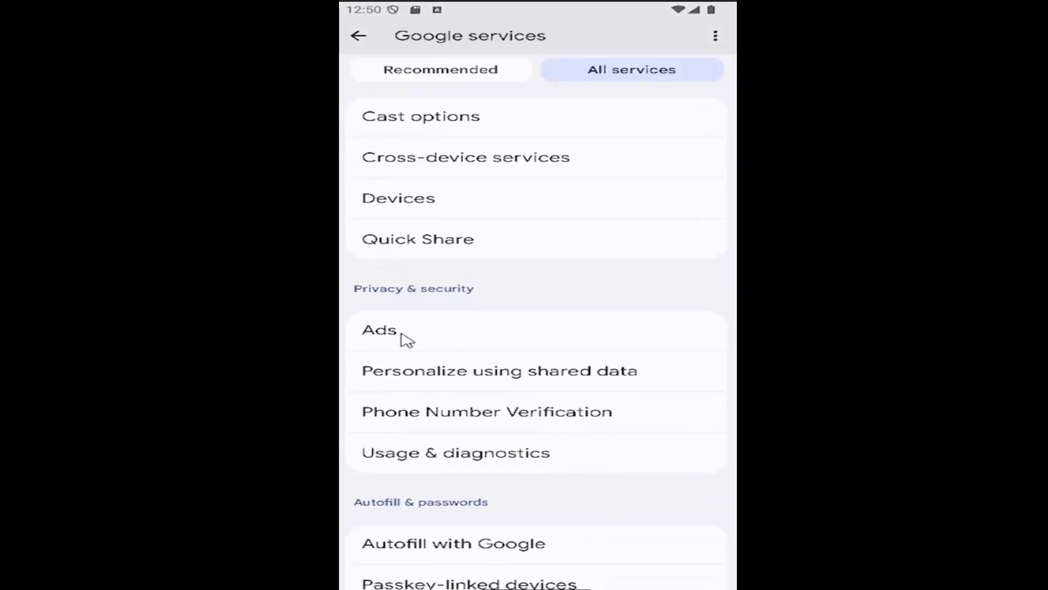
pyautogui.moveTo(425, 465)
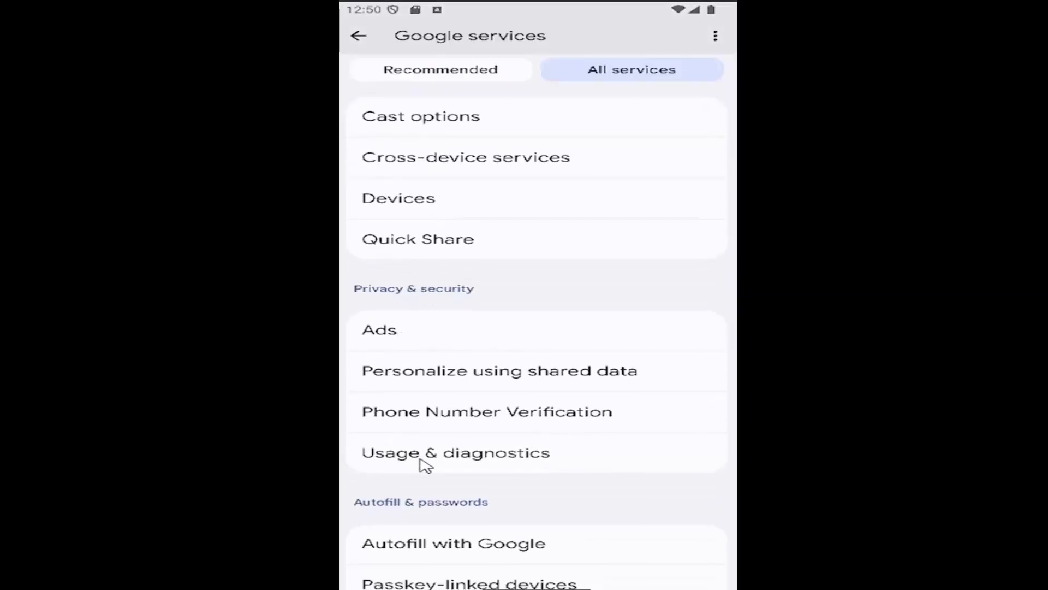
pyautogui.moveTo(514, 466)
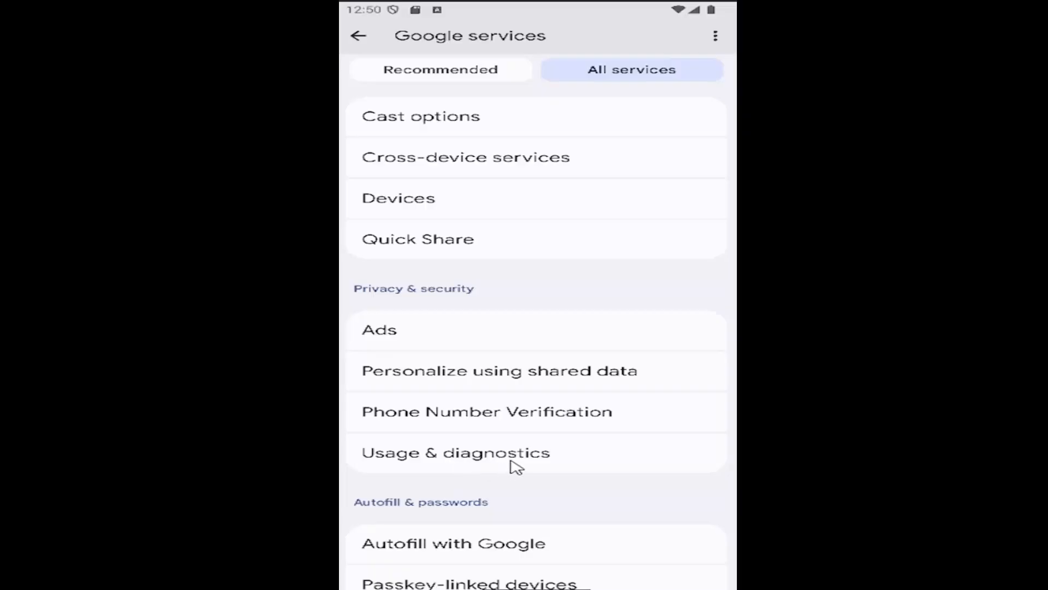
pyautogui.click(455, 452)
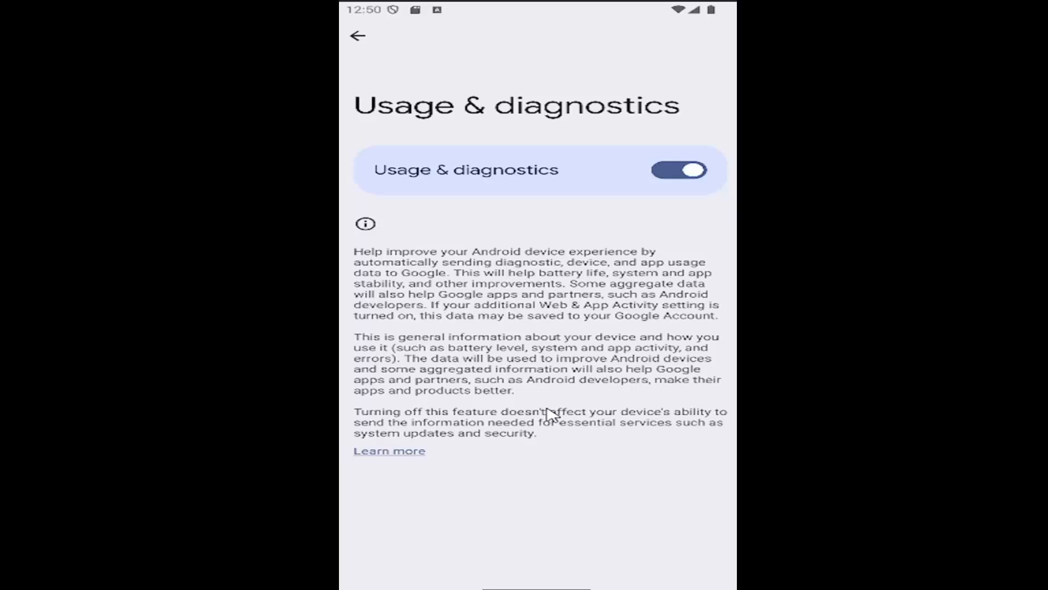
pyautogui.moveTo(546, 318)
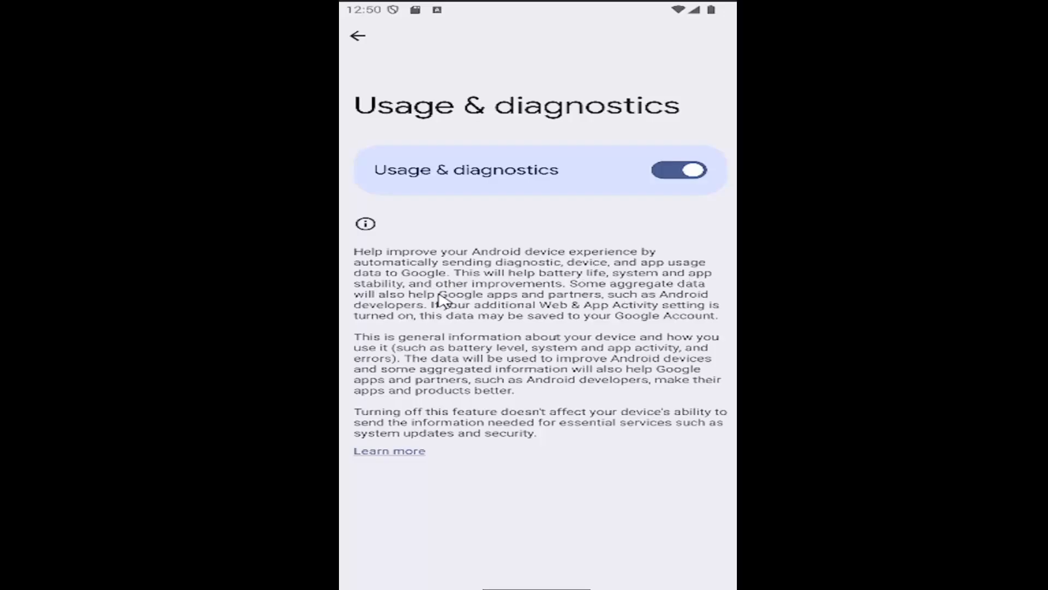
pyautogui.moveTo(618, 332)
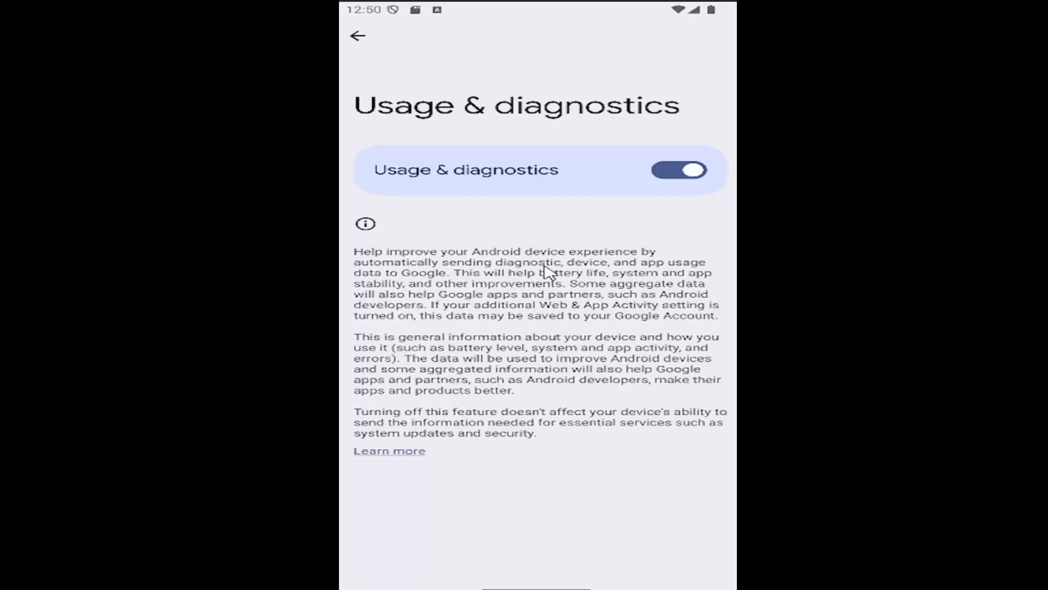
pyautogui.moveTo(543, 302)
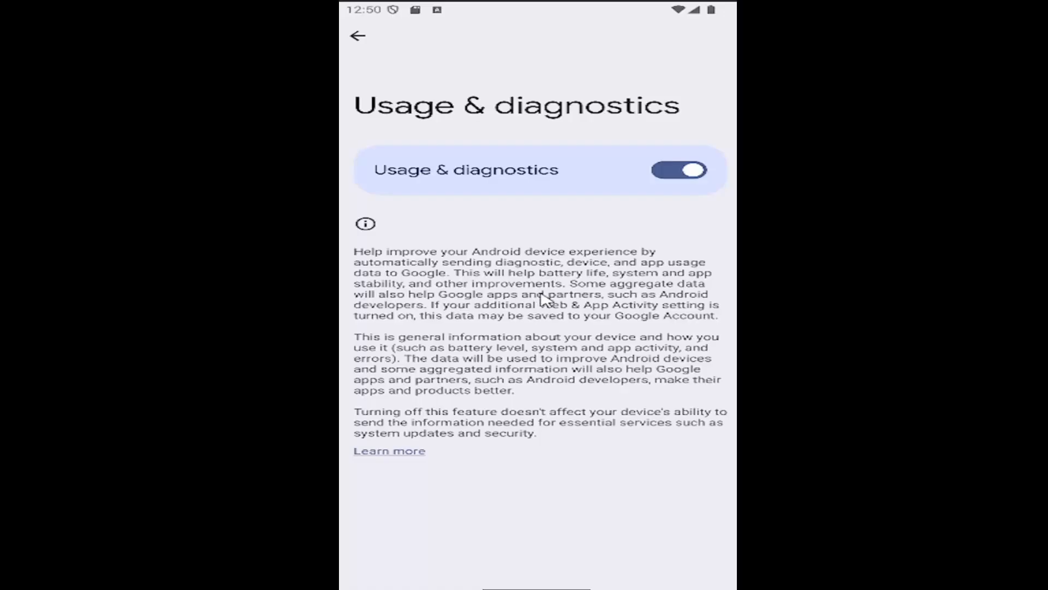
pyautogui.click(679, 169)
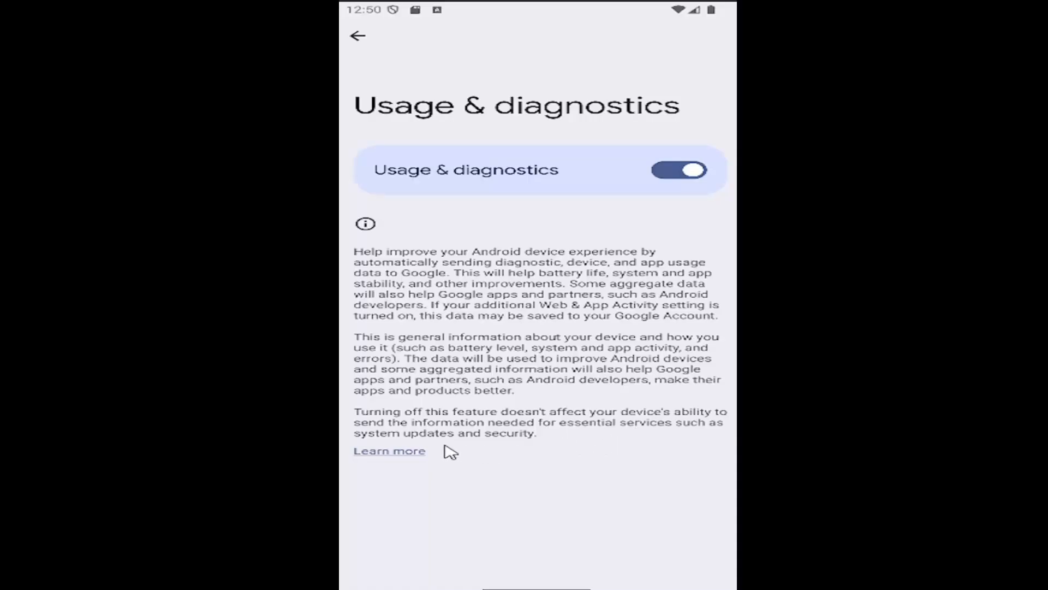
pyautogui.moveTo(655, 440)
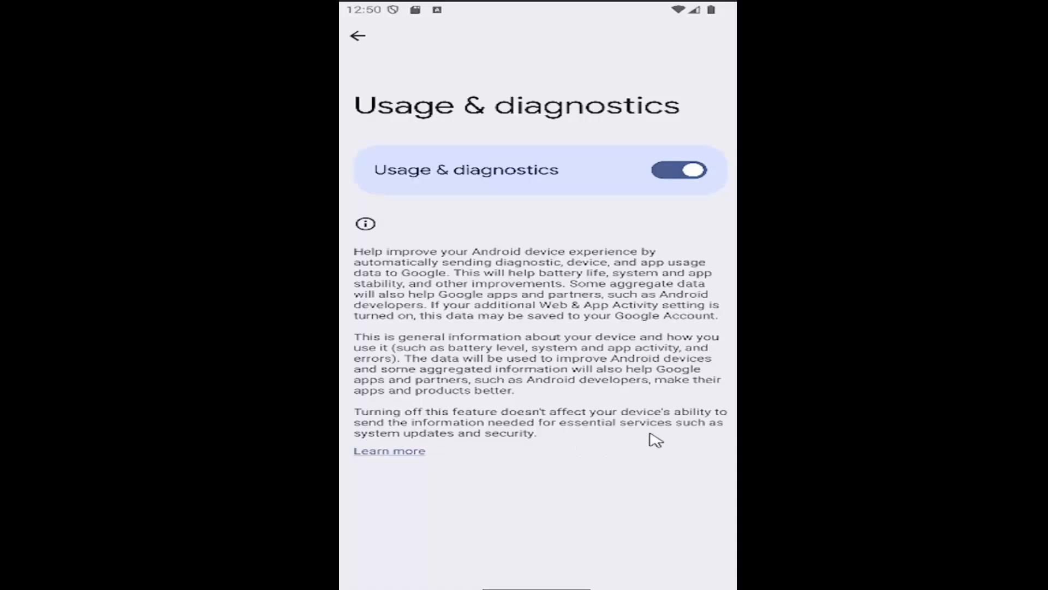
pyautogui.moveTo(411, 415)
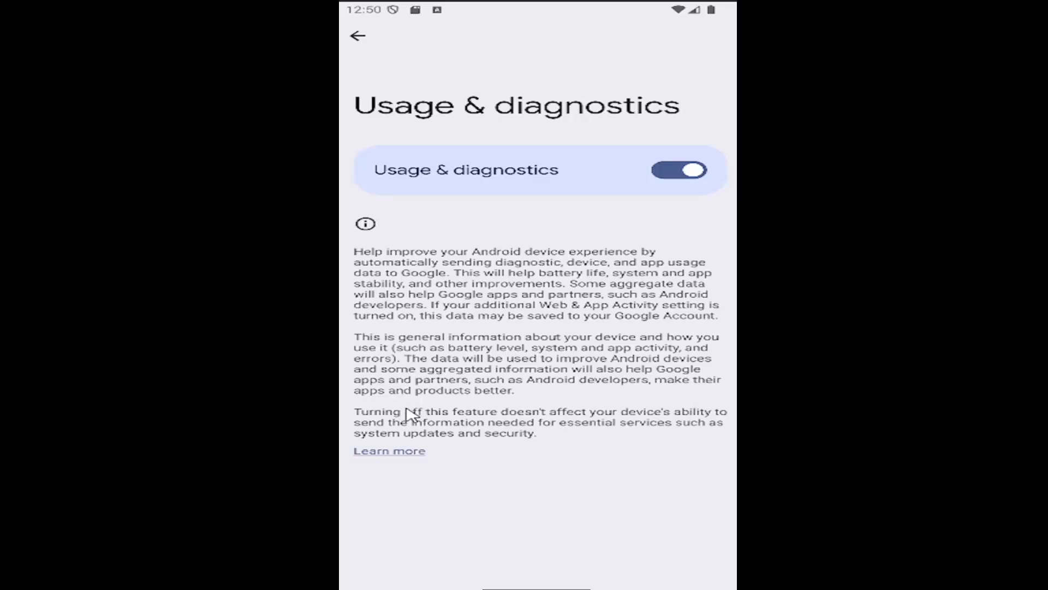
pyautogui.moveTo(517, 54)
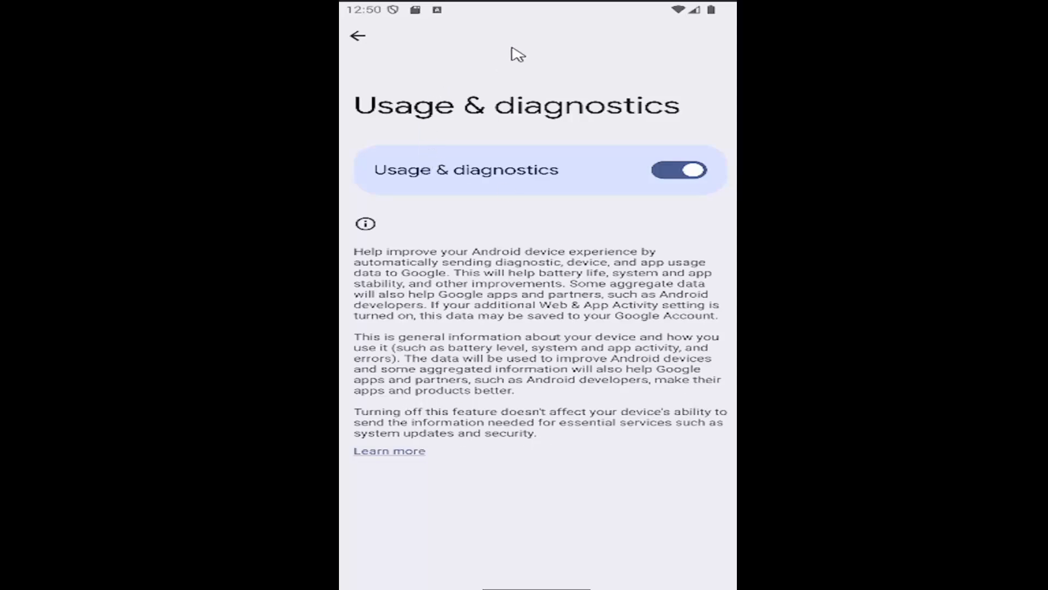
pyautogui.moveTo(494, 424)
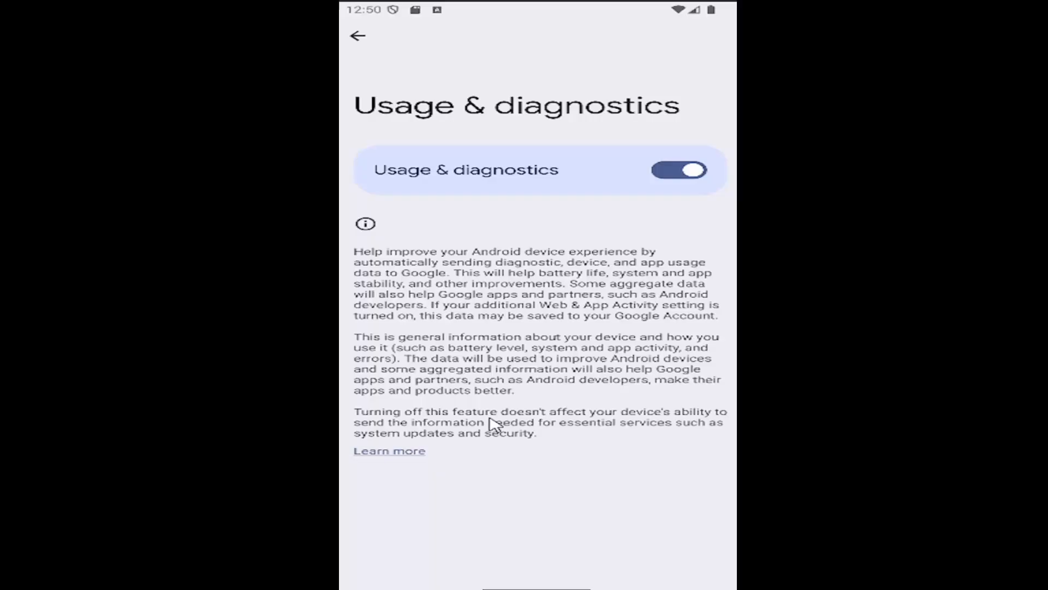
# Back out to the main settings list, then relaunch Settings from the app drawer.
pyautogui.click(358, 35)
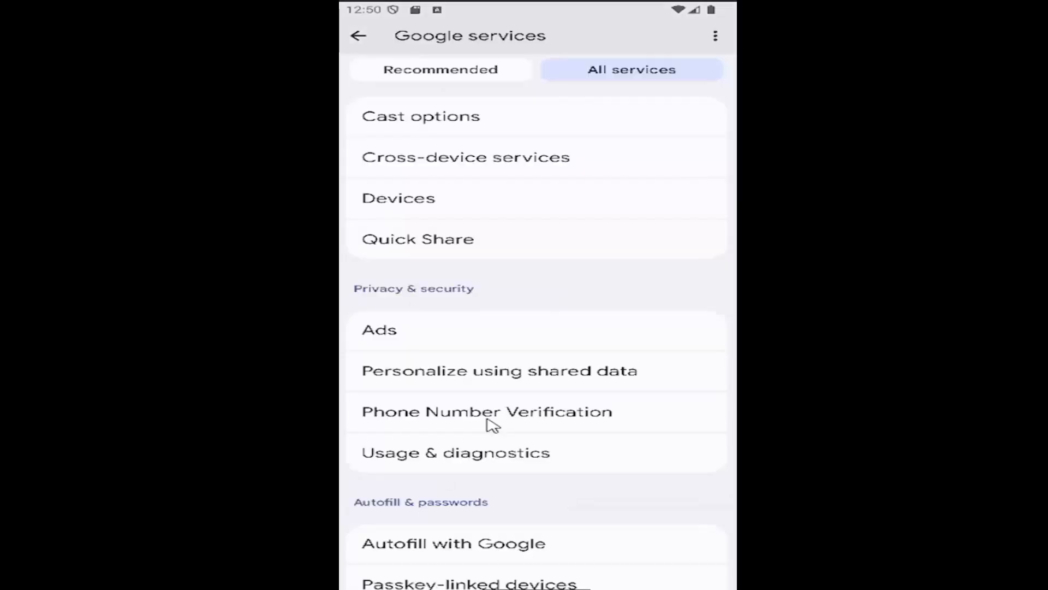
pyautogui.click(358, 35)
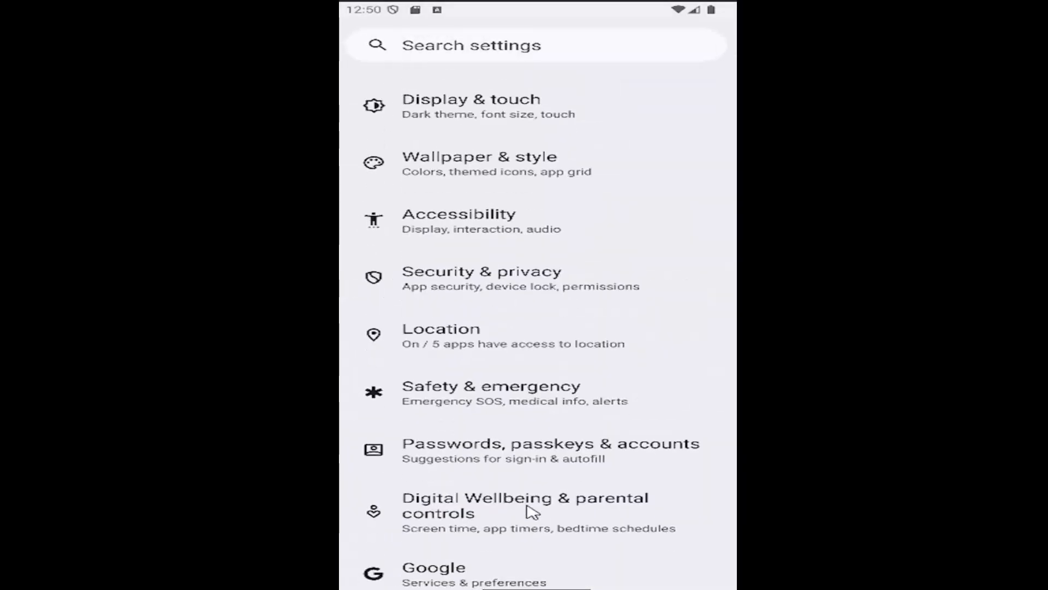
pyautogui.scroll(-3)
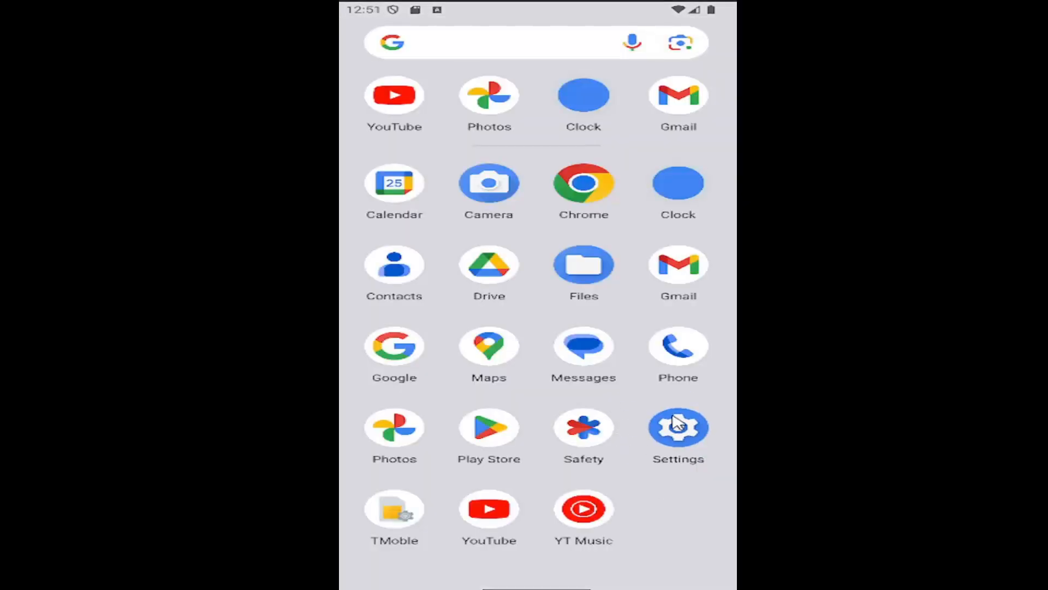
pyautogui.click(677, 427)
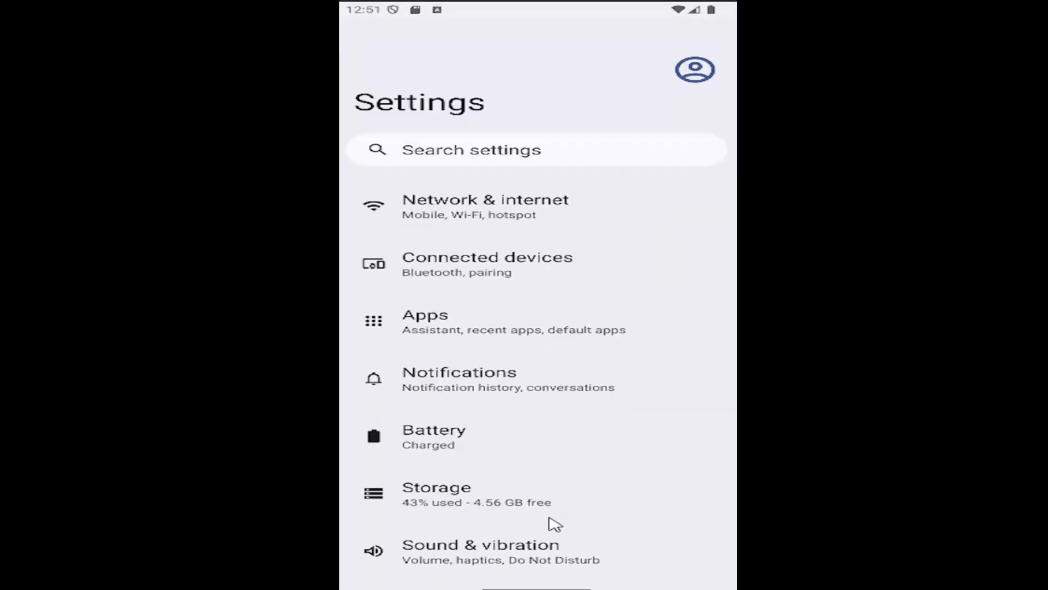